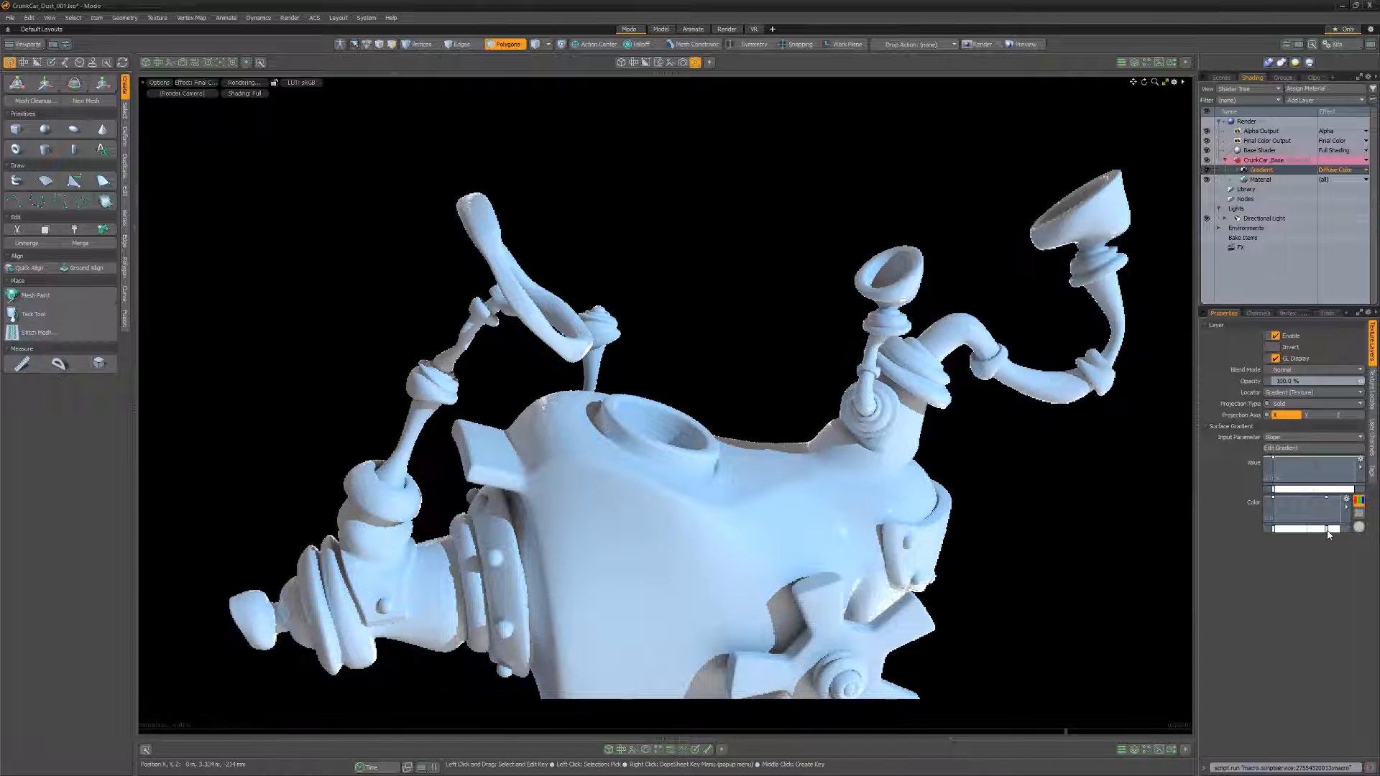
Recolour the slope gradient's colour keys so the car renders green.
left_click(1310, 501)
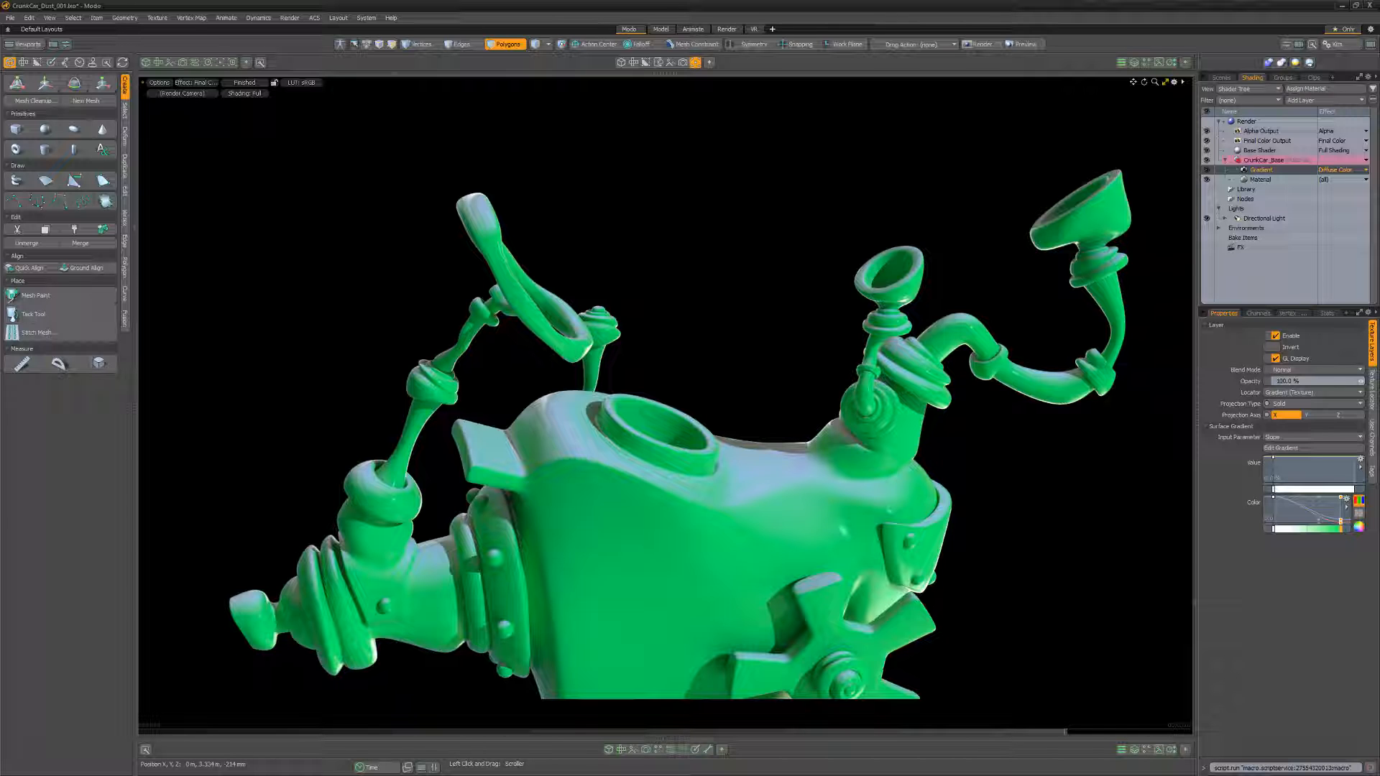
Add a red diffuse material, group it, and set the Gradient to Group Mask.
left_click(1260, 179)
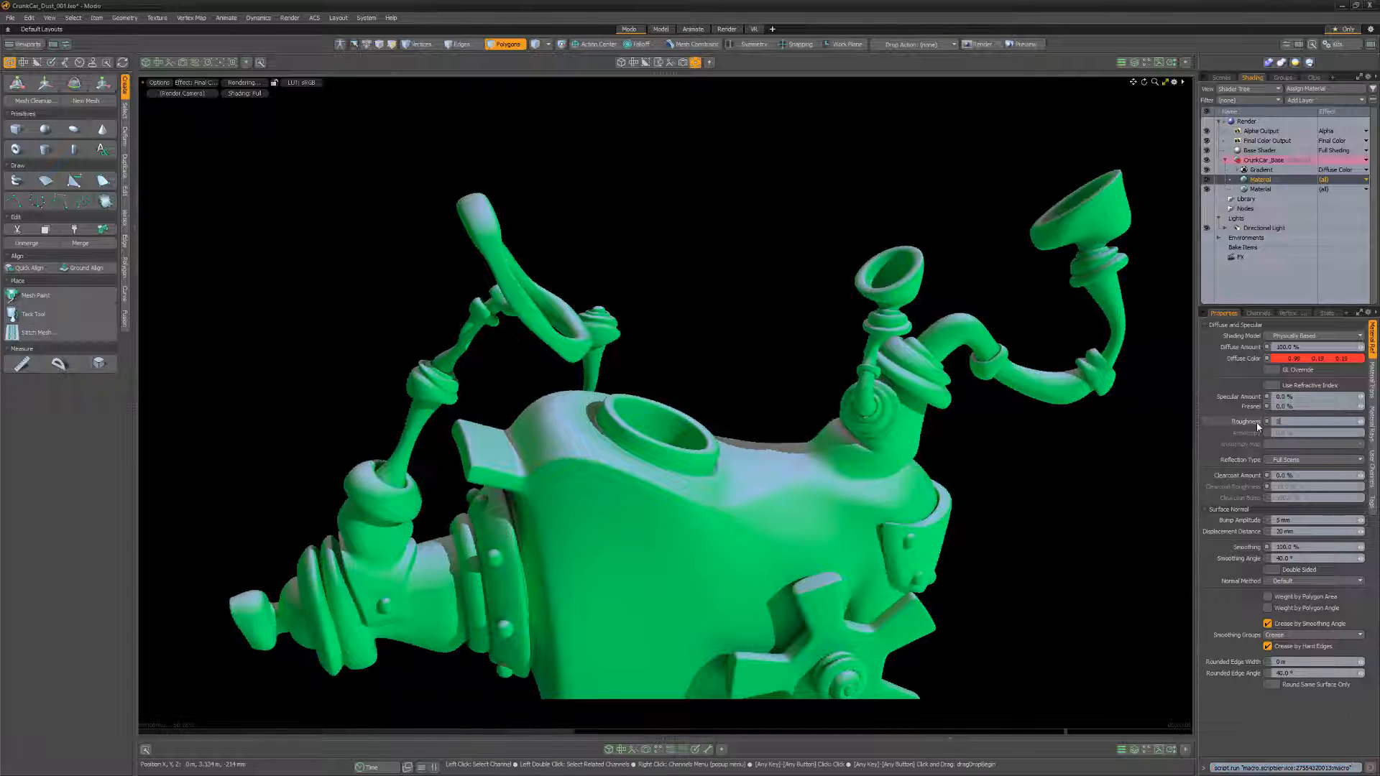
left_click(1260, 170)
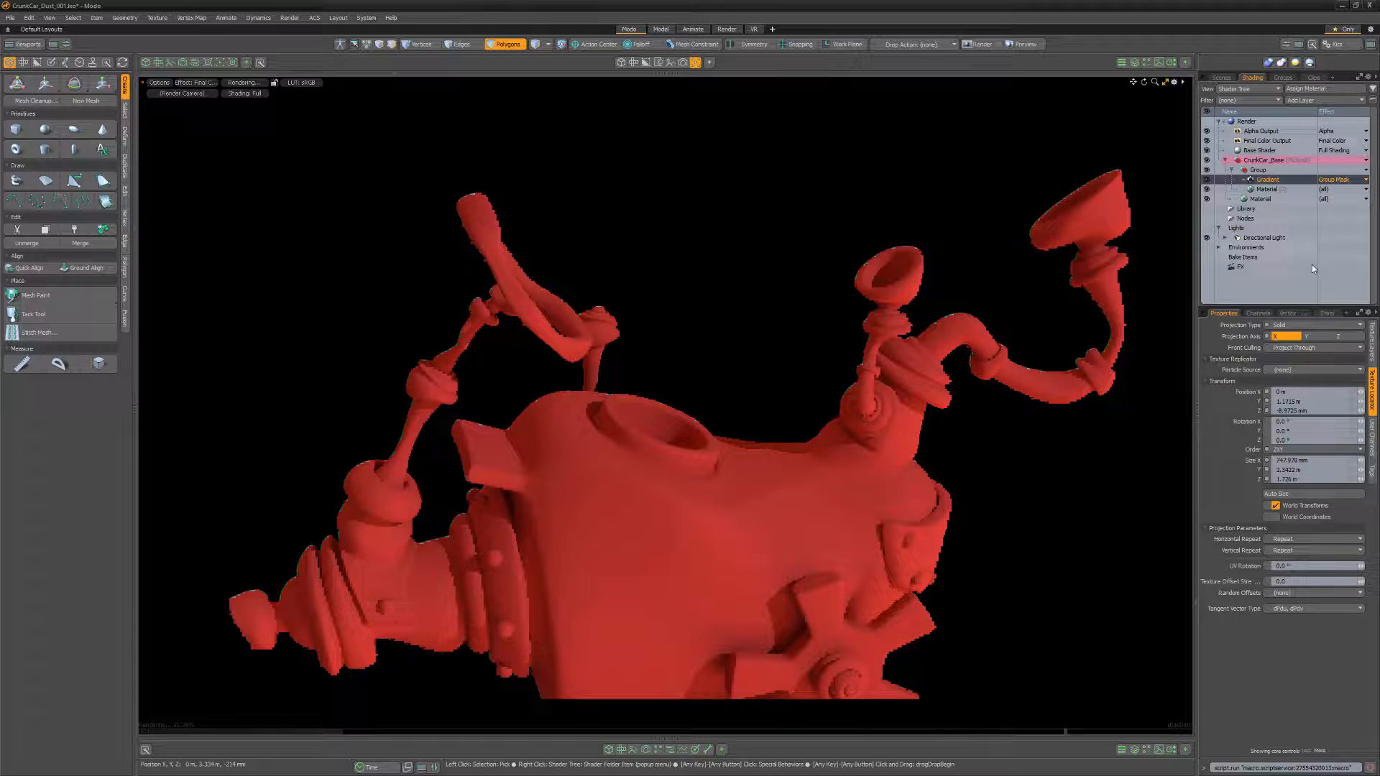
Add a Concrete texture as Diffuse Color in the masked group and select the Gradient.
left_click(1267, 178)
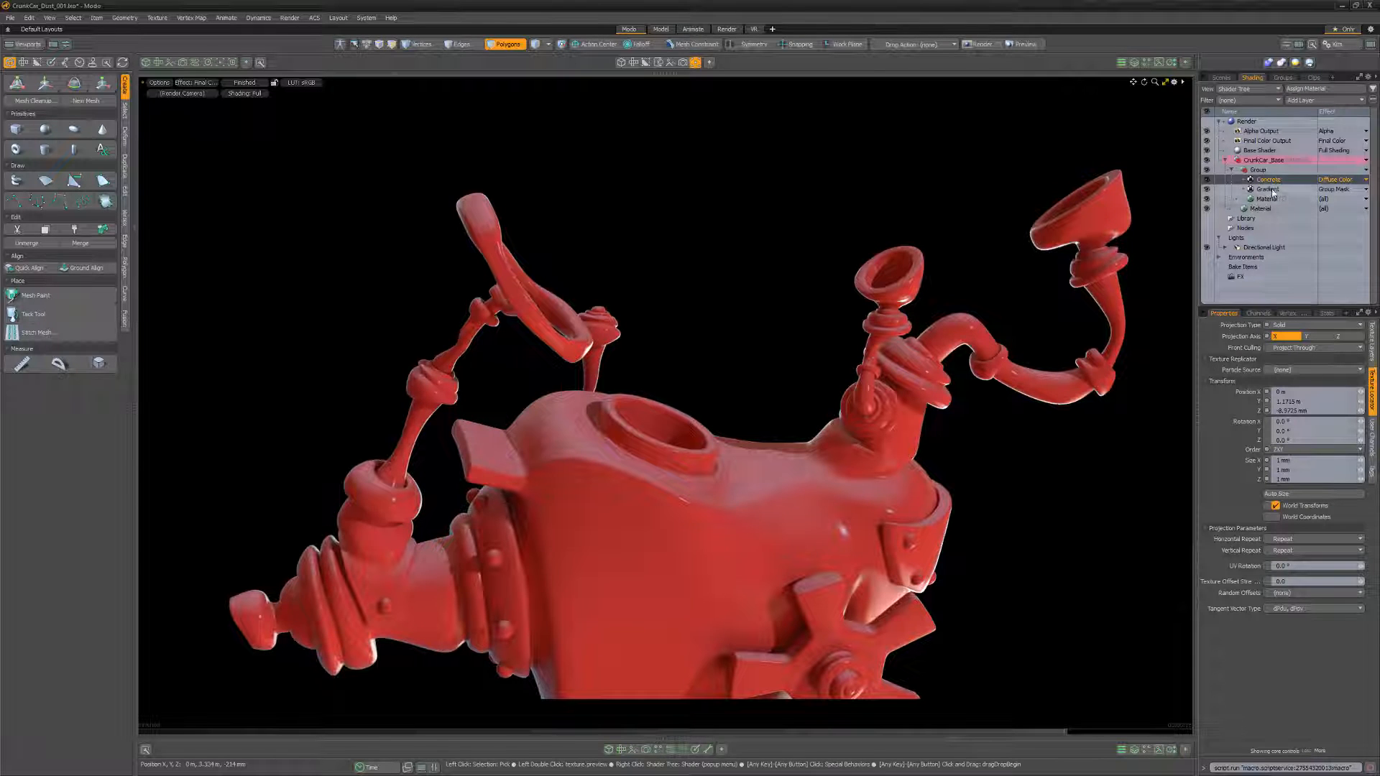
left_click(1268, 189)
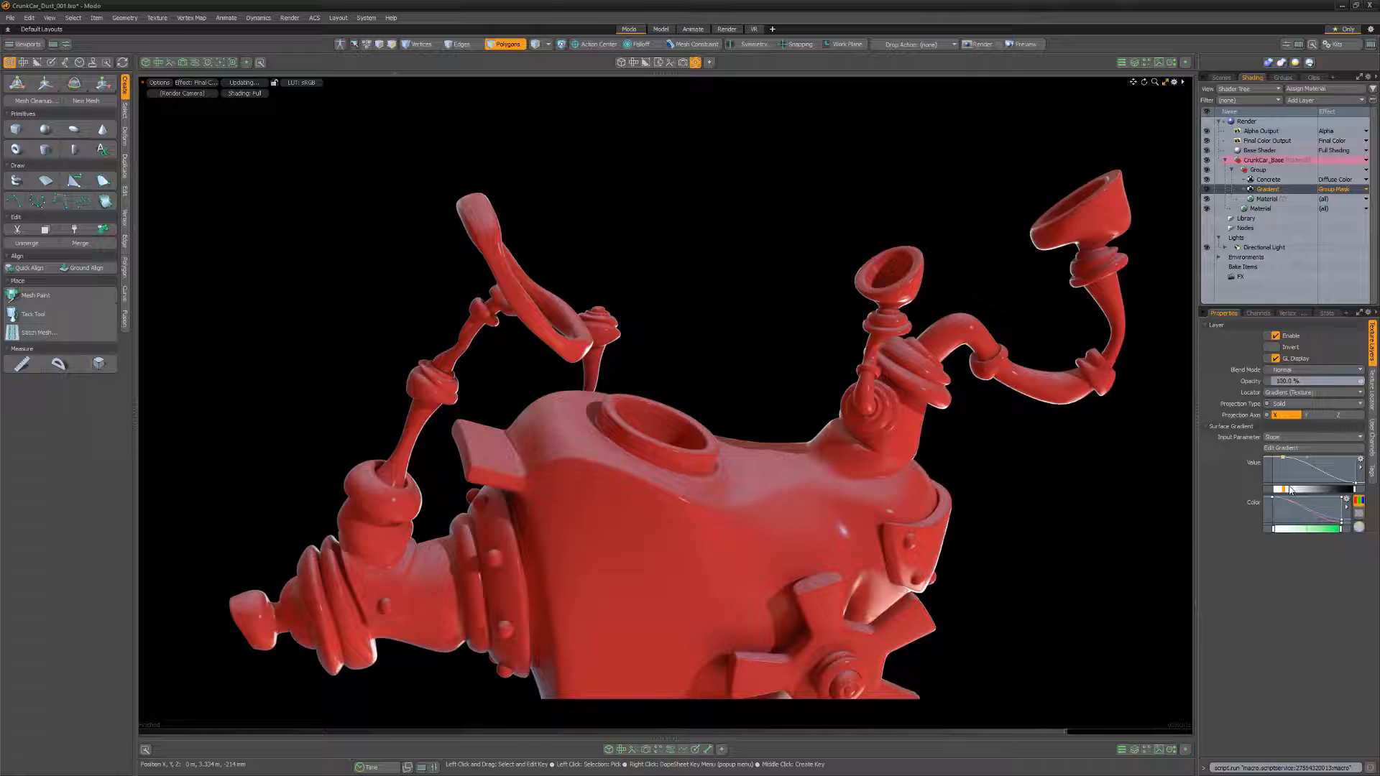